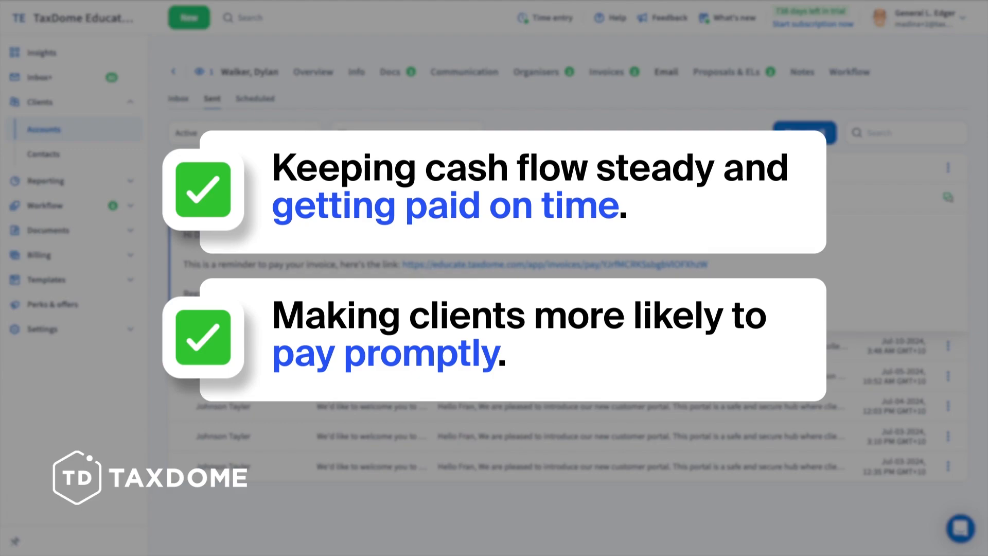
# - Show the Insights dashboard with jobs, pending client activity and overdue tasks
pyautogui.click(41, 52)
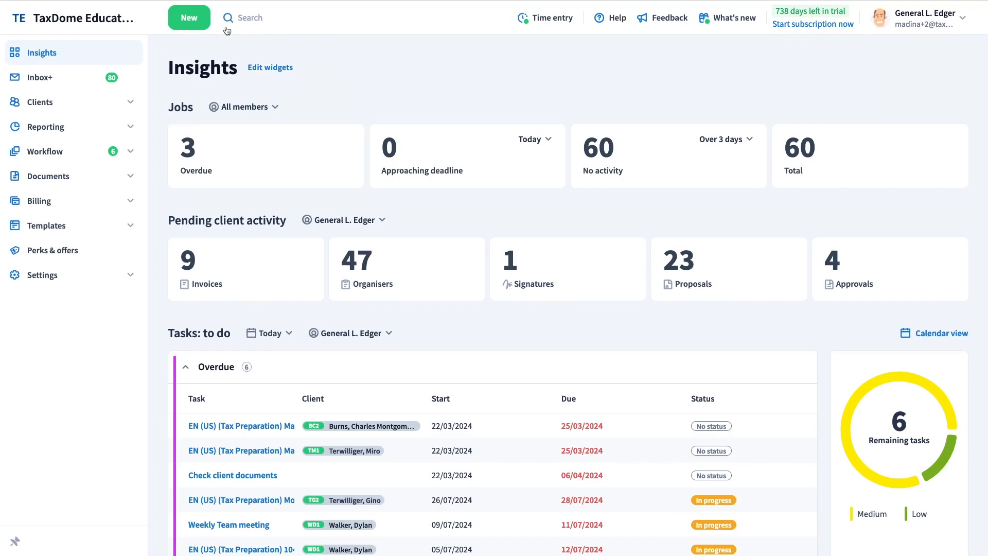
# - Review the new-invoice Reminders option, then show the Billing invoices list of 12 invoices
pyautogui.click(188, 17)
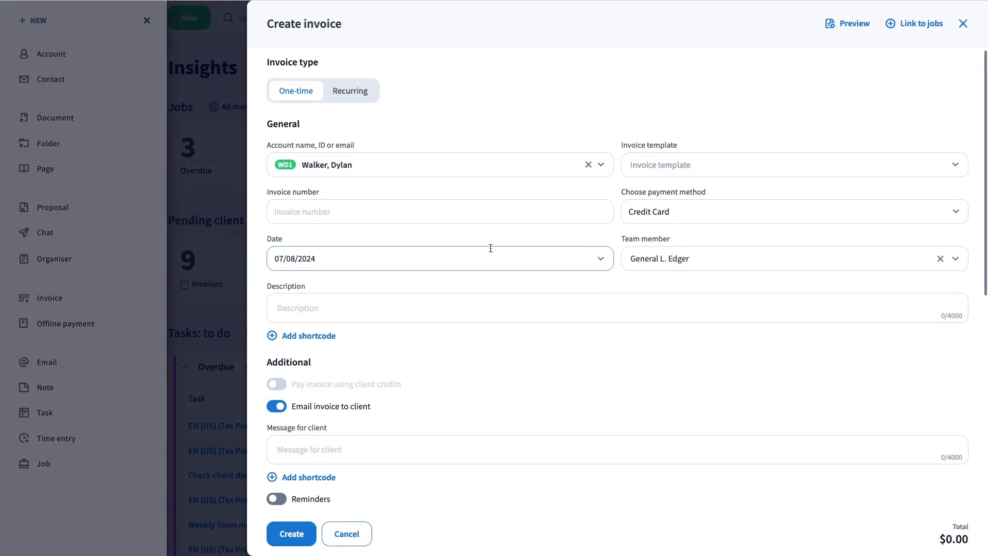
pyautogui.scroll(-3)
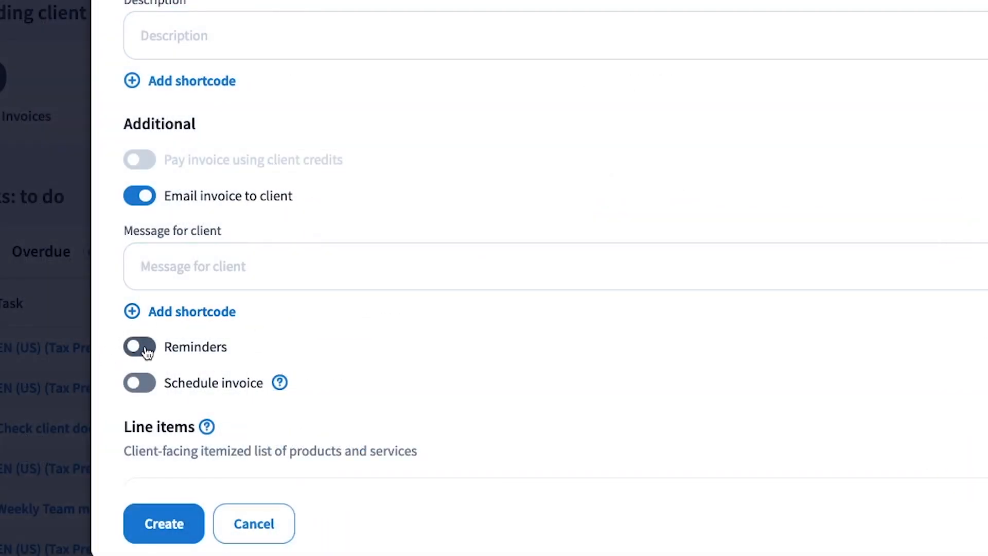
pyautogui.click(139, 347)
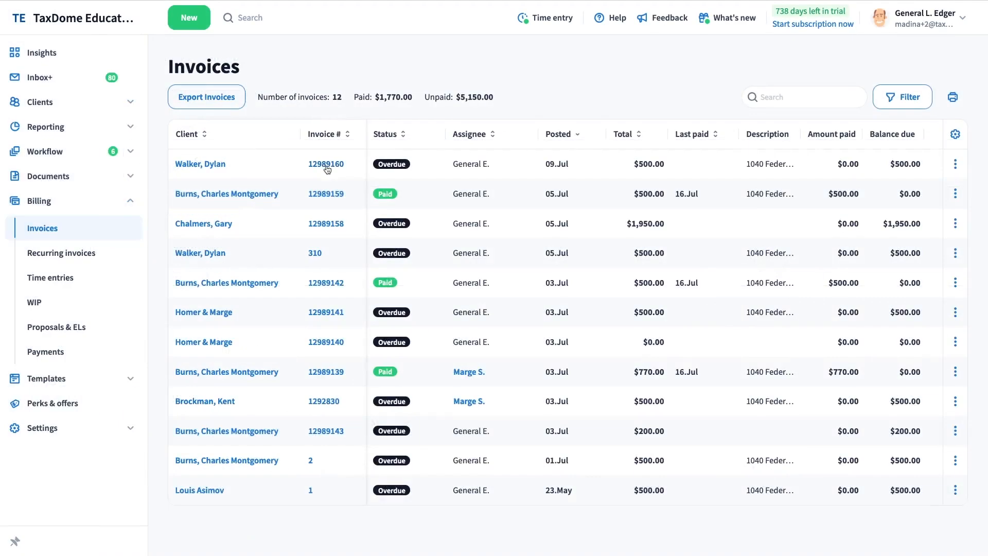
# - Enable reminders on invoice 12989160: every 5 days, 2 reminders, and save
pyautogui.click(327, 165)
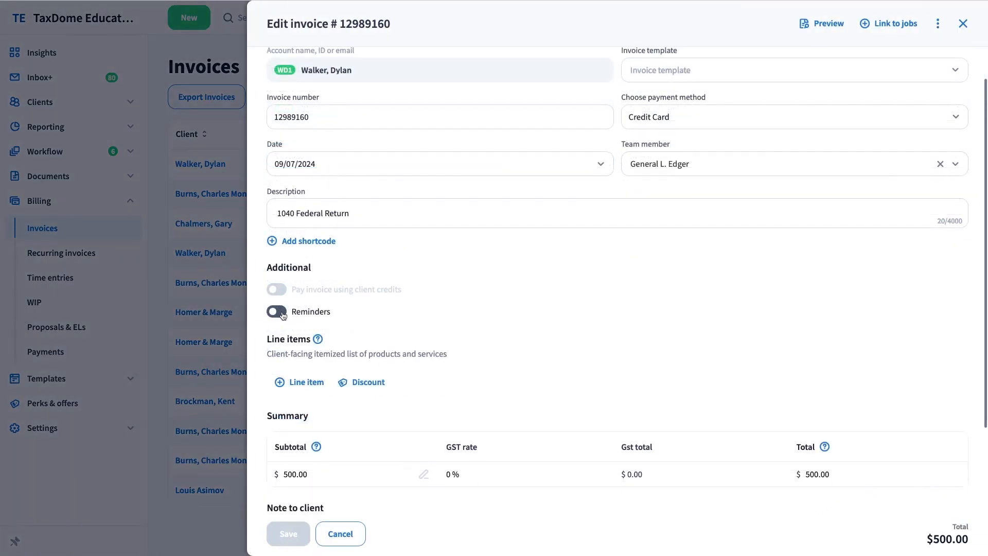
pyautogui.click(276, 311)
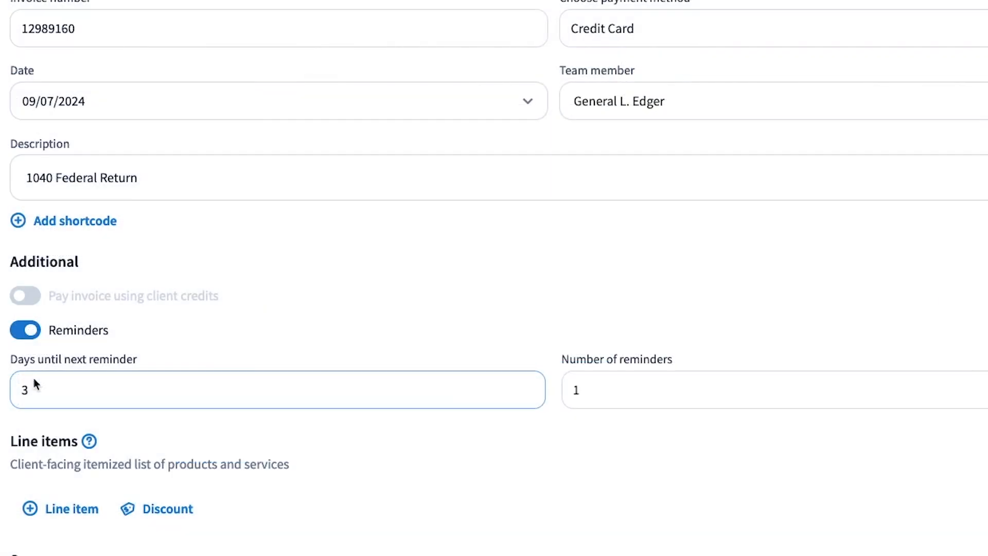
pyautogui.moveTo(91, 389)
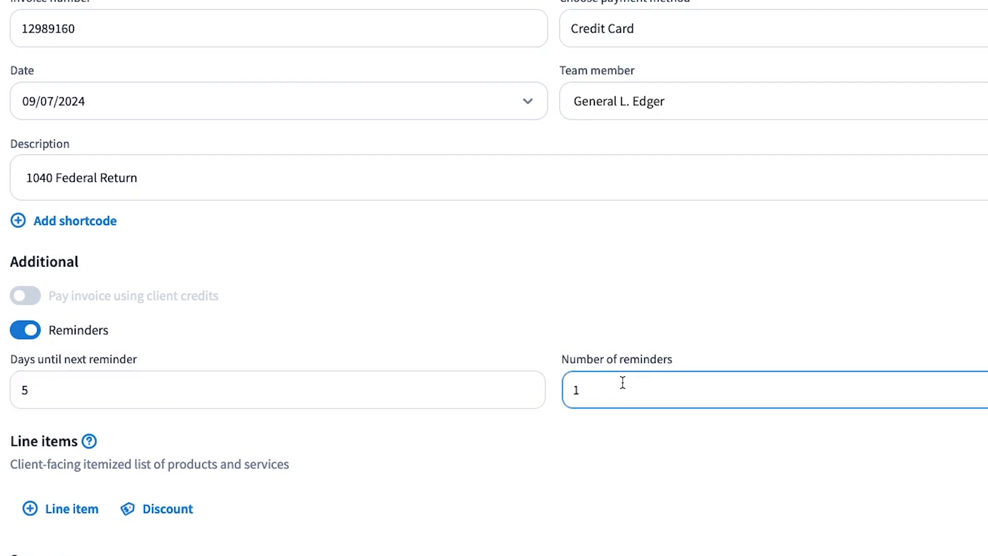
pyautogui.write('2')
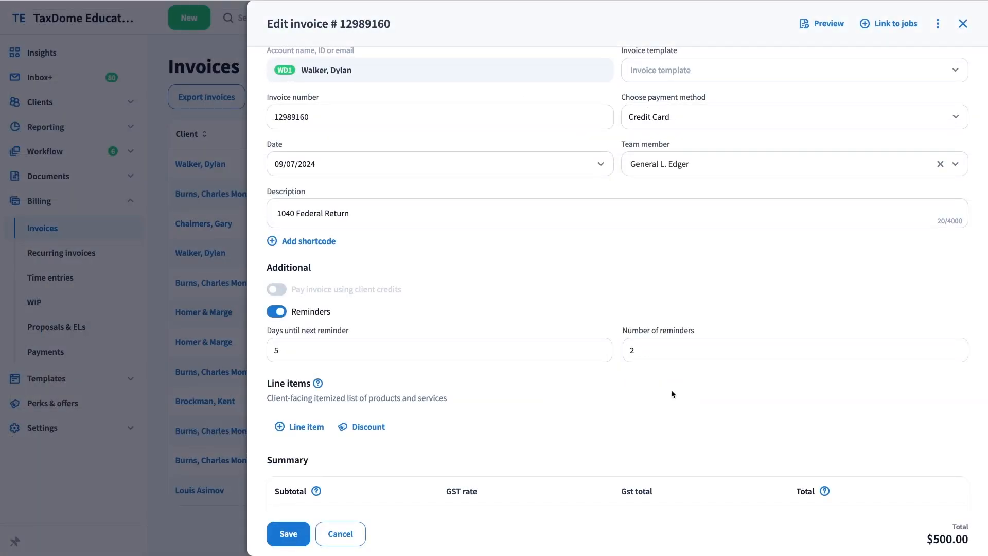
pyautogui.moveTo(659, 394)
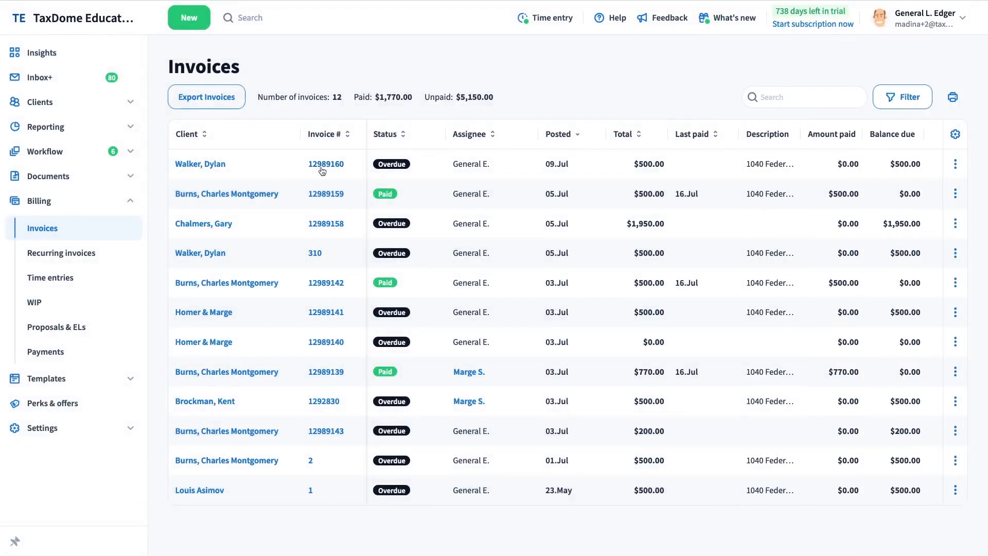
pyautogui.click(326, 163)
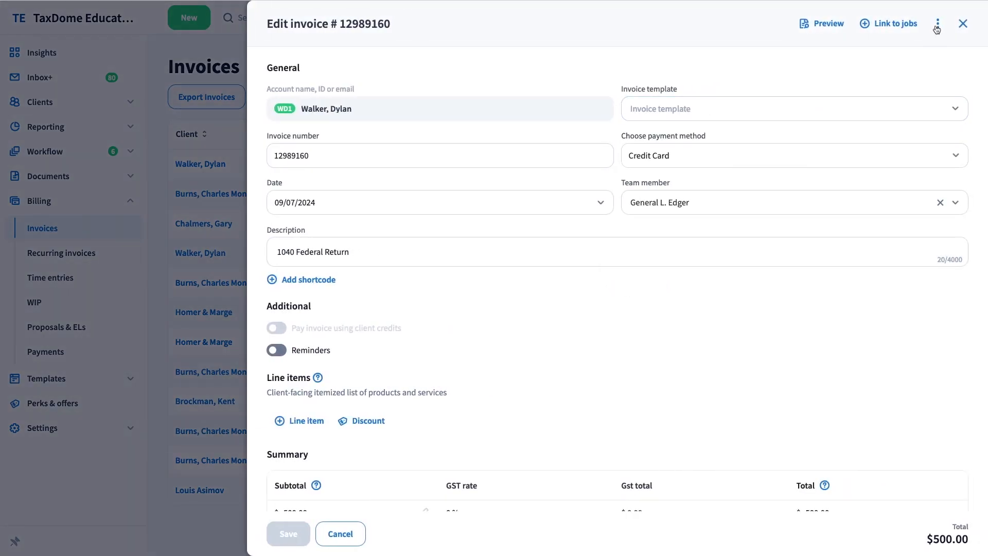
pyautogui.click(936, 24)
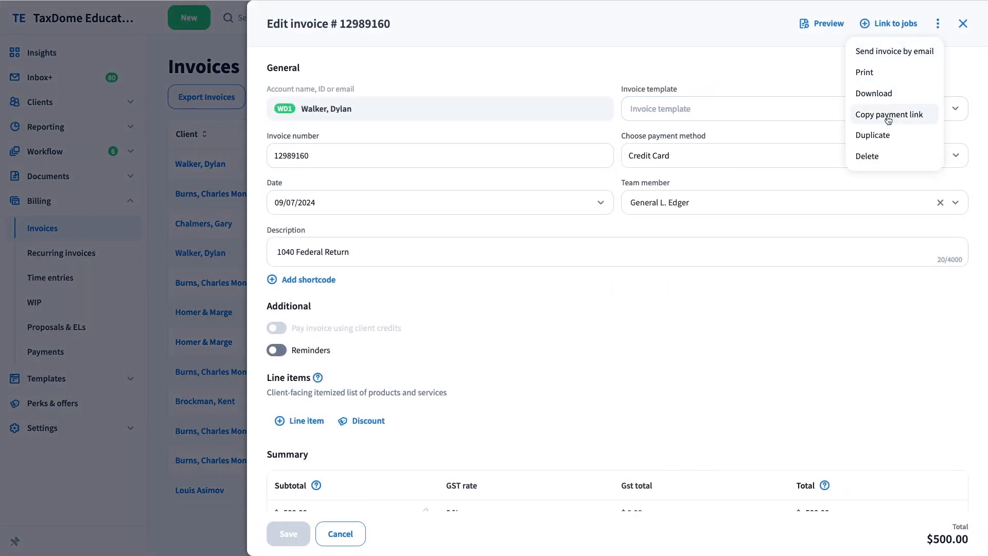
pyautogui.click(891, 114)
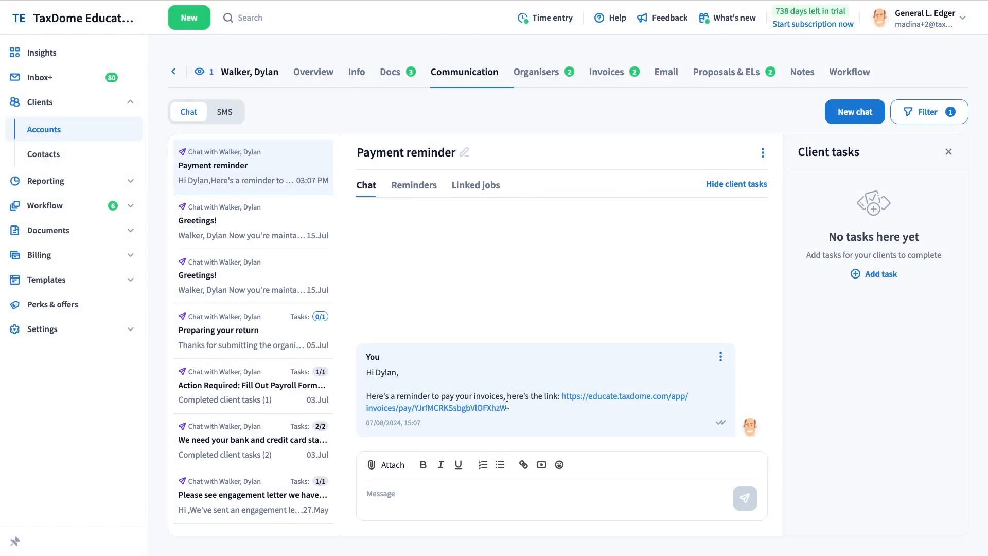
pyautogui.click(607, 71)
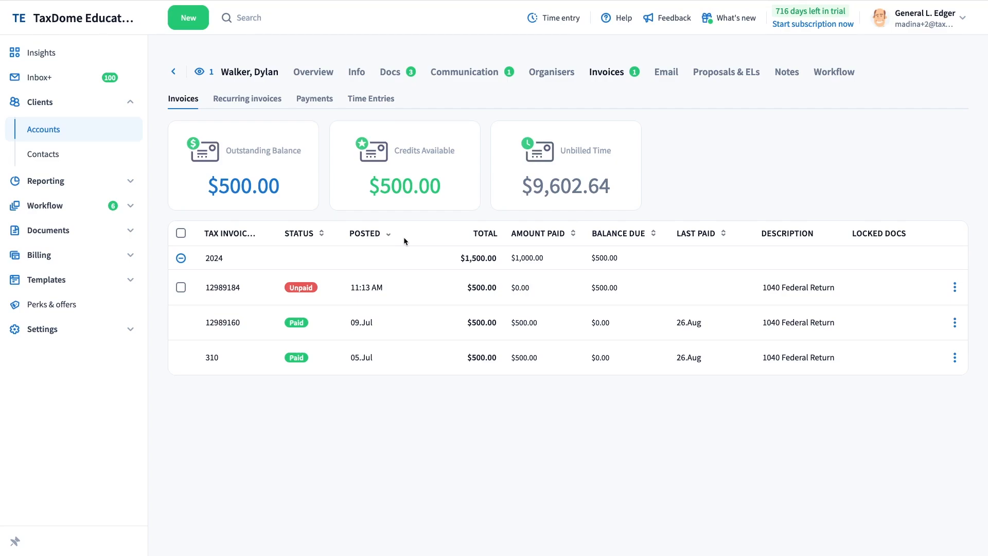
pyautogui.moveTo(181, 288)
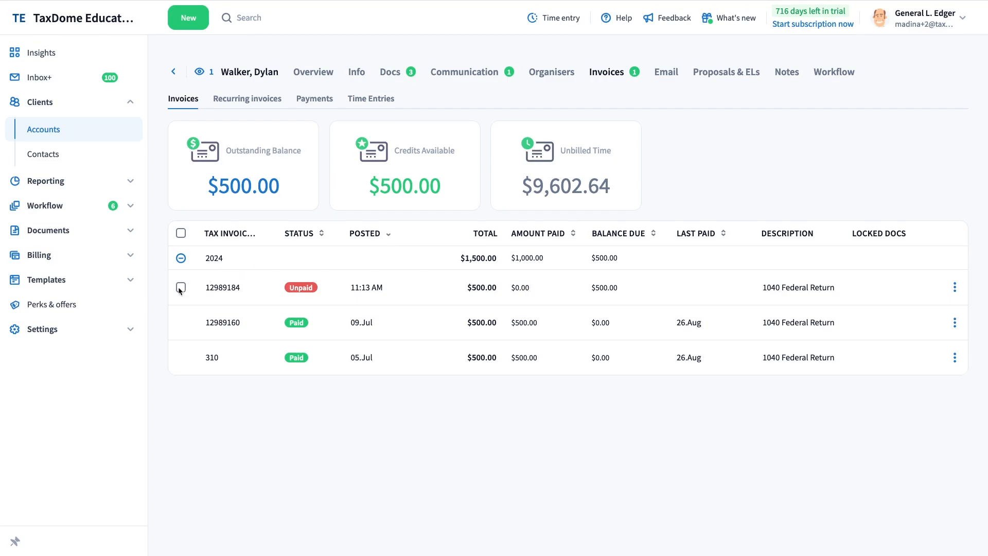
pyautogui.click(181, 288)
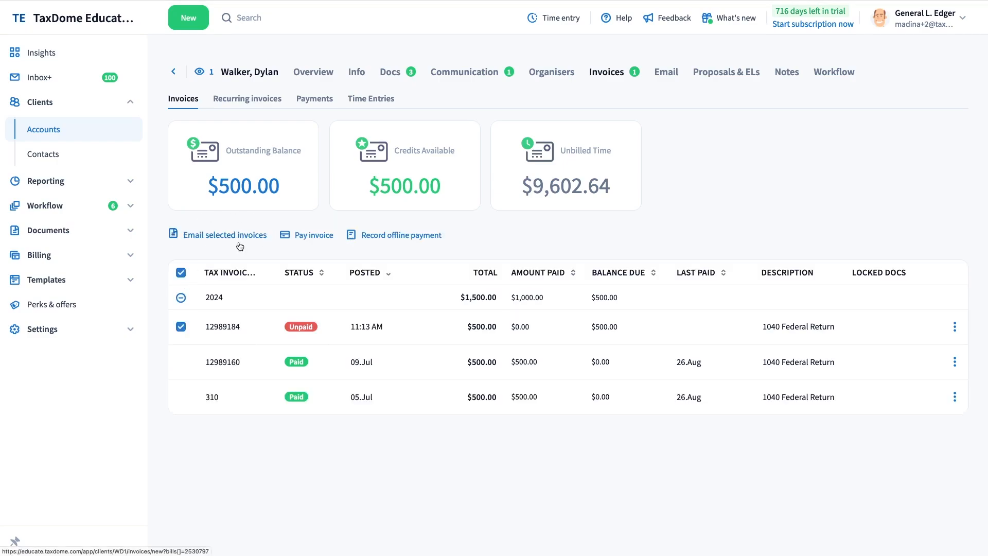
pyautogui.moveTo(955, 334)
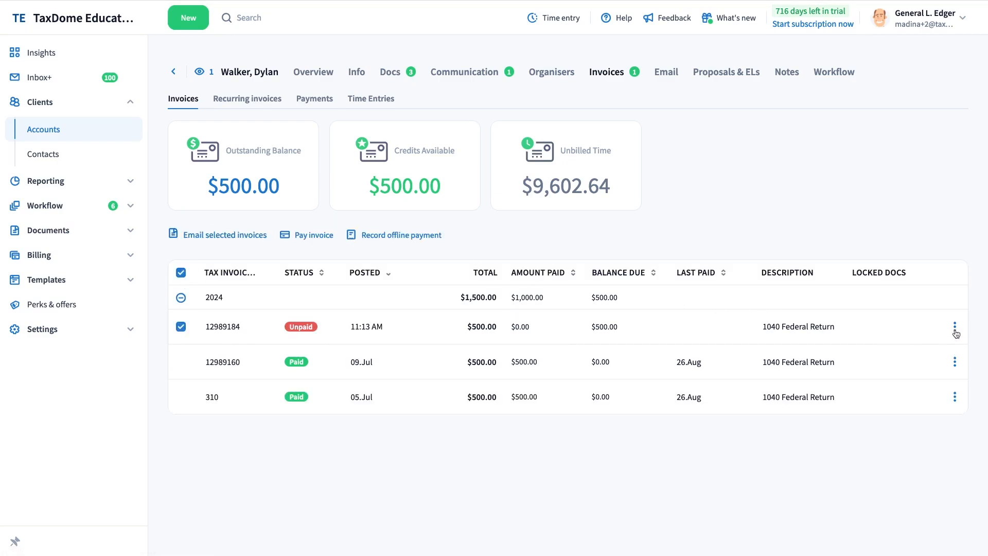
pyautogui.click(955, 326)
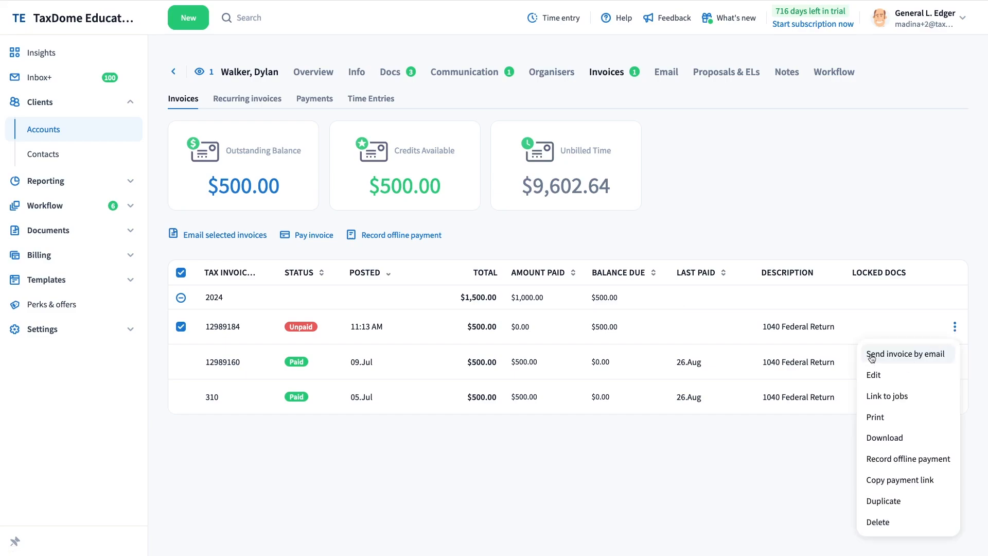
pyautogui.moveTo(914, 363)
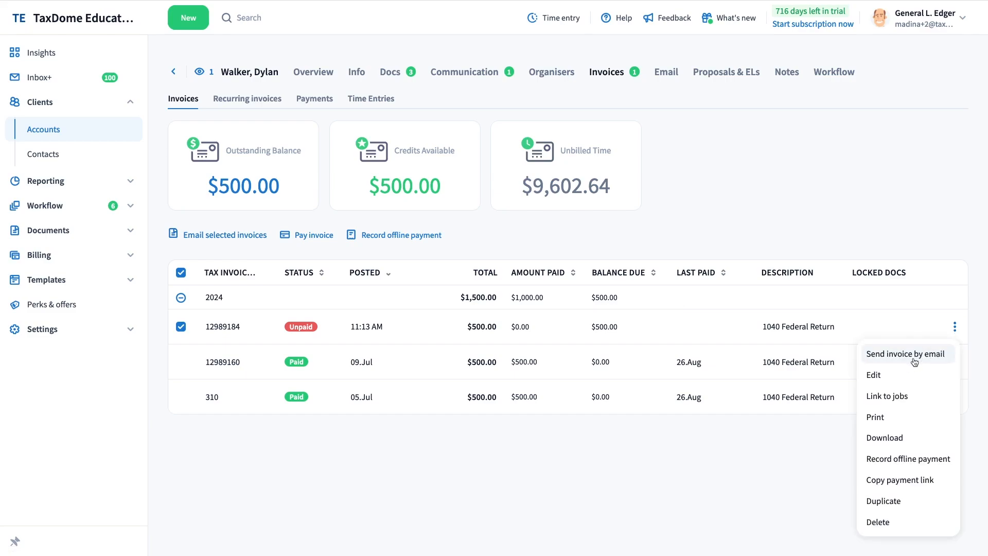
pyautogui.click(906, 353)
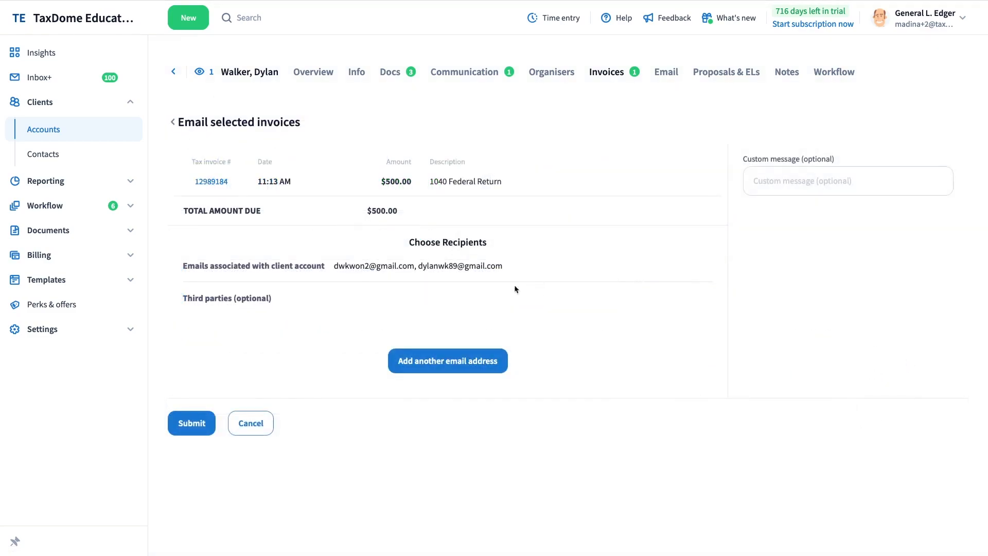
pyautogui.moveTo(410, 280)
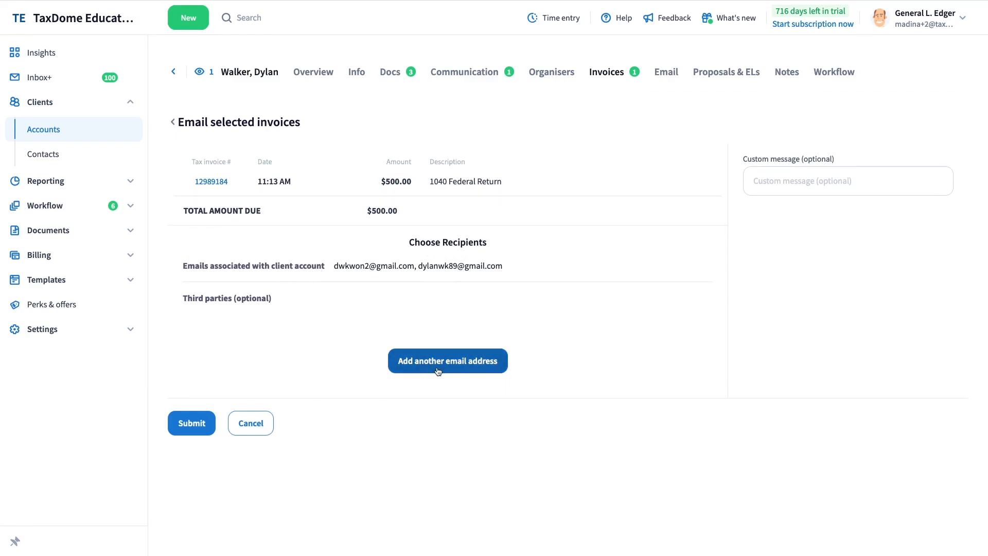
pyautogui.click(447, 360)
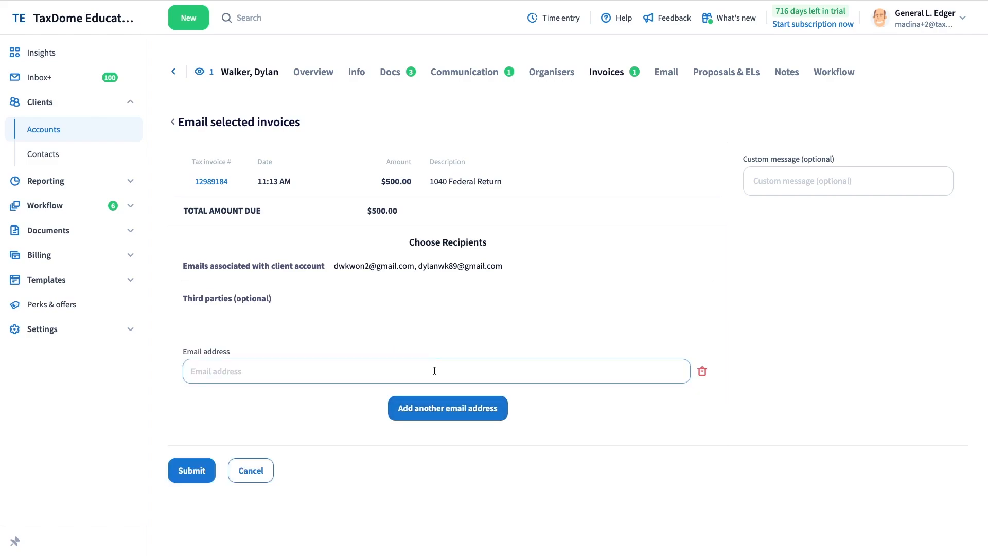
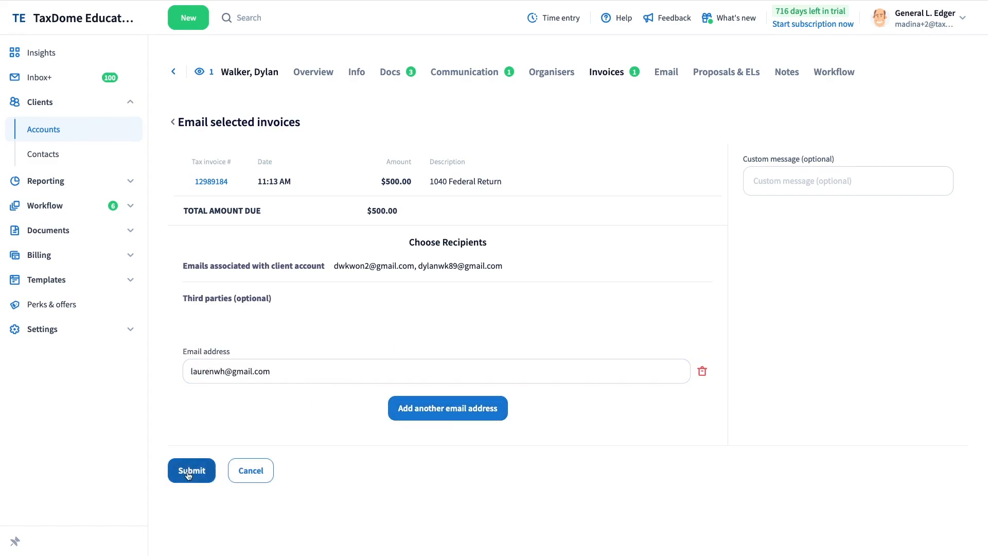
pyautogui.click(192, 471)
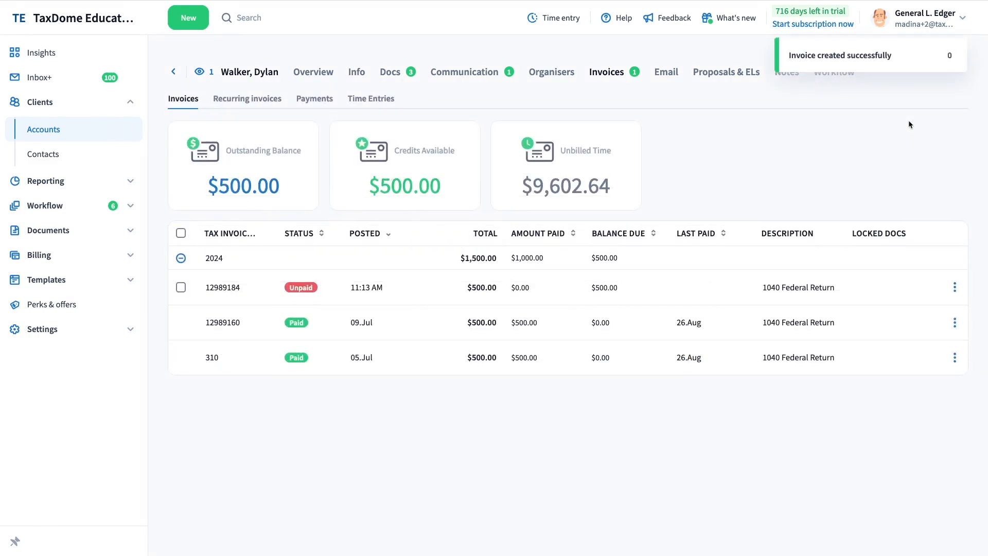